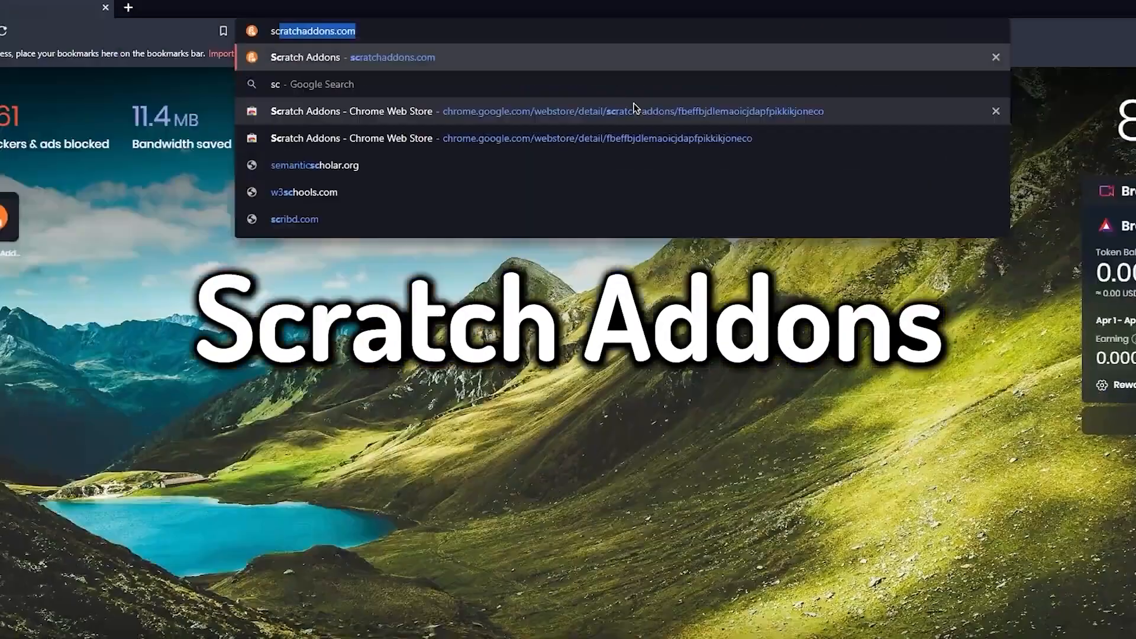
Install the Scratch Addons extension from its Chrome Web Store page and confirm adding it
click(319, 30)
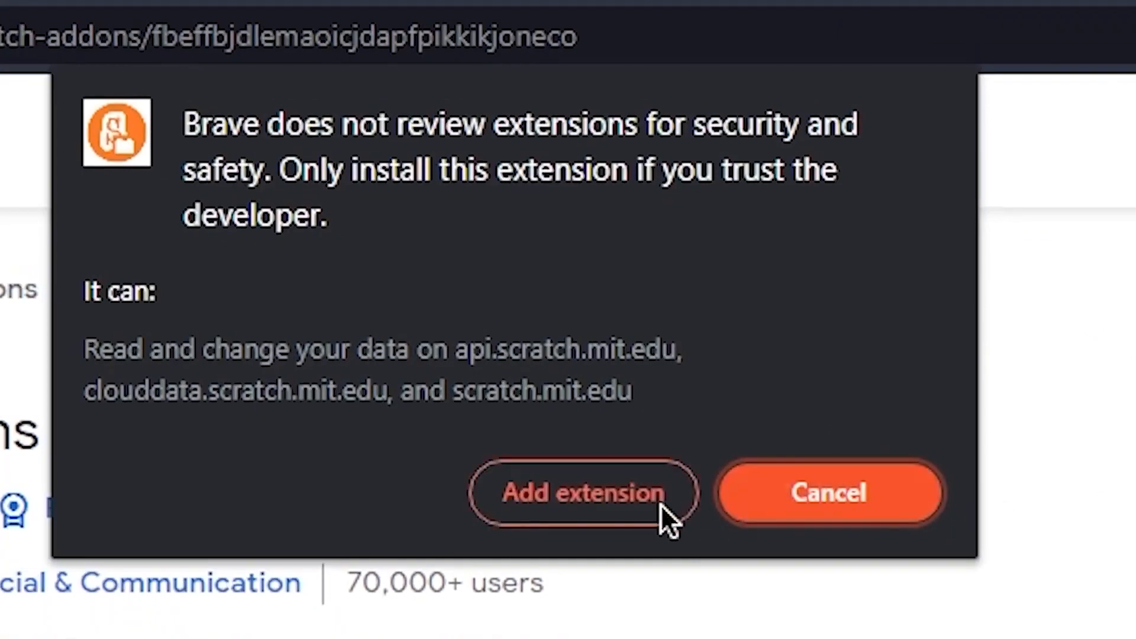
click(583, 493)
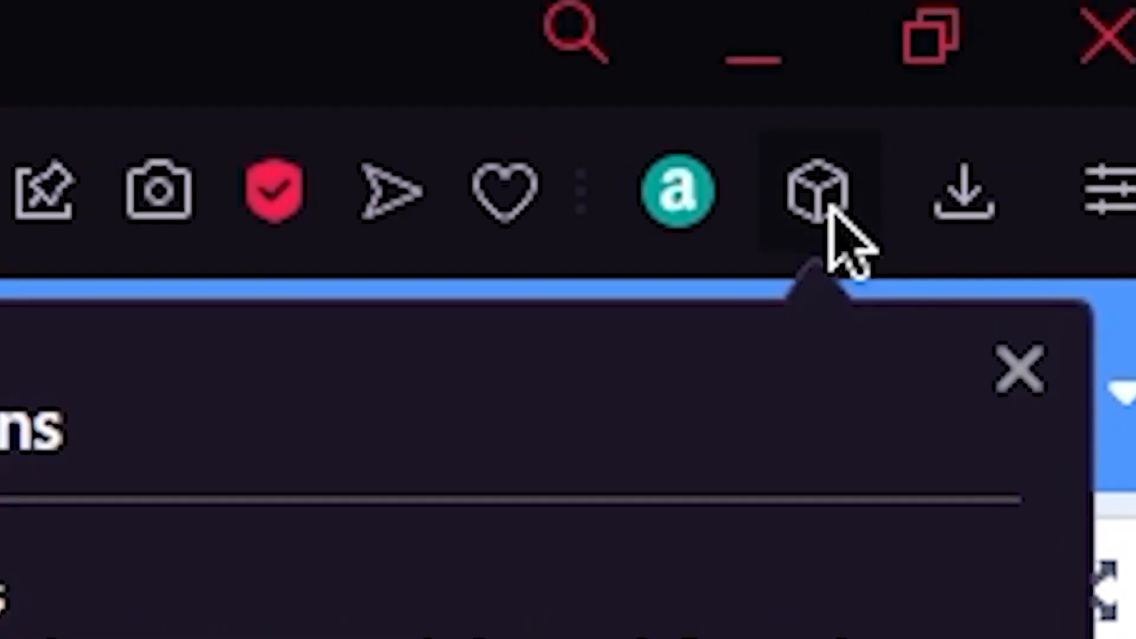
Show the Scratch Addons popup and search its addons for 'insert blocks by na'
click(817, 189)
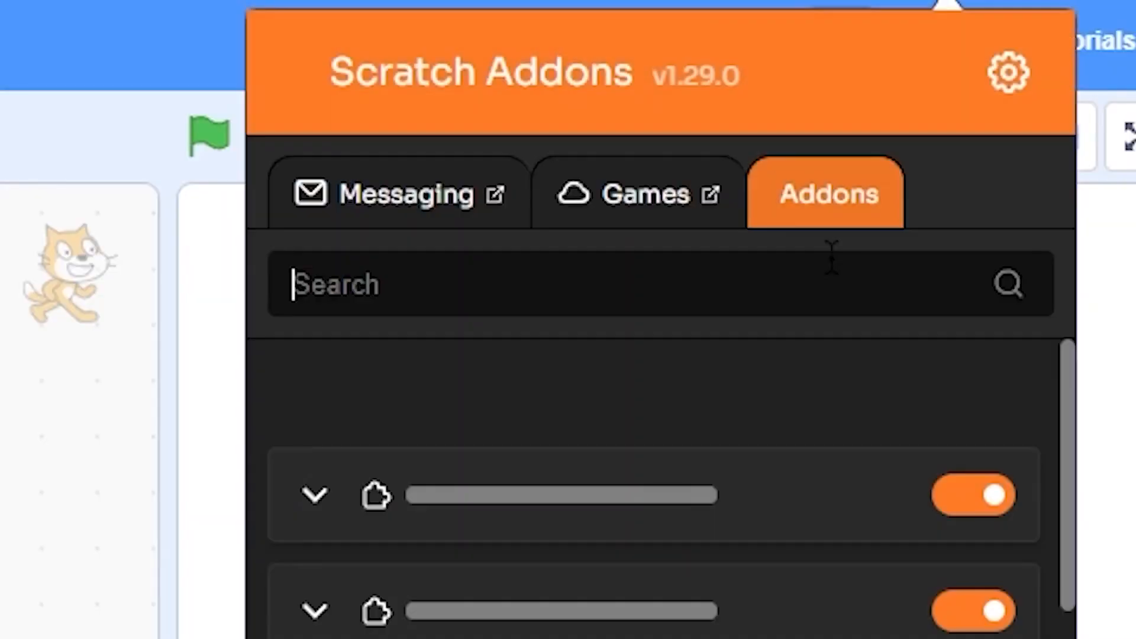
text(insert blocks by na)
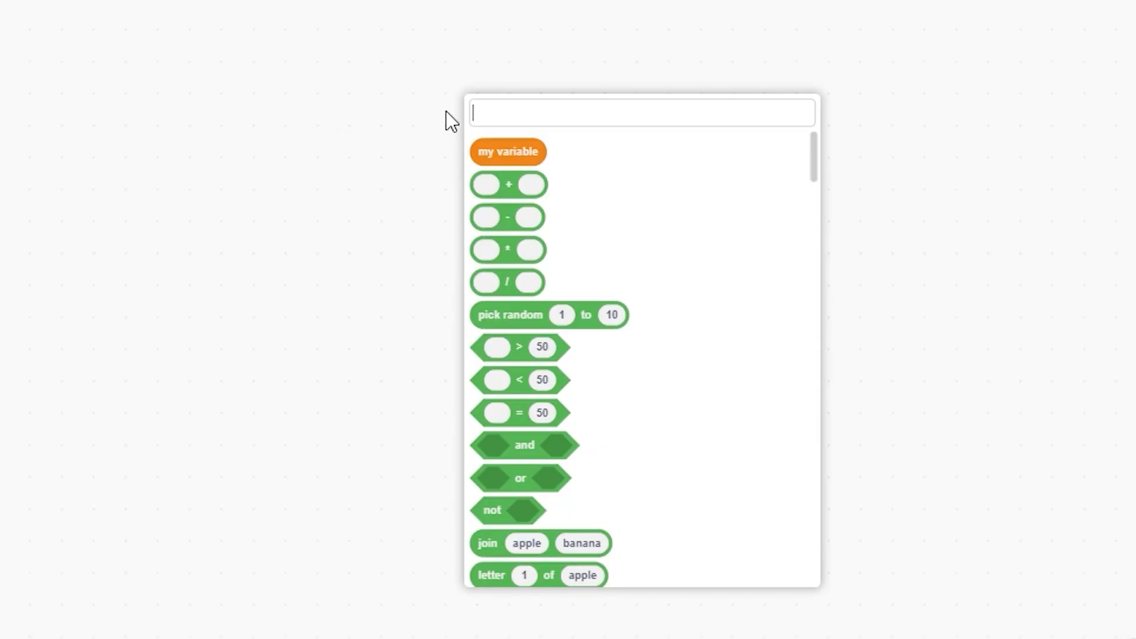
Search blocks by name for 'mouse down? then point in direction else go to rand' to list matching if-else scripts
text(mouse down? then point in direction else go to rand)
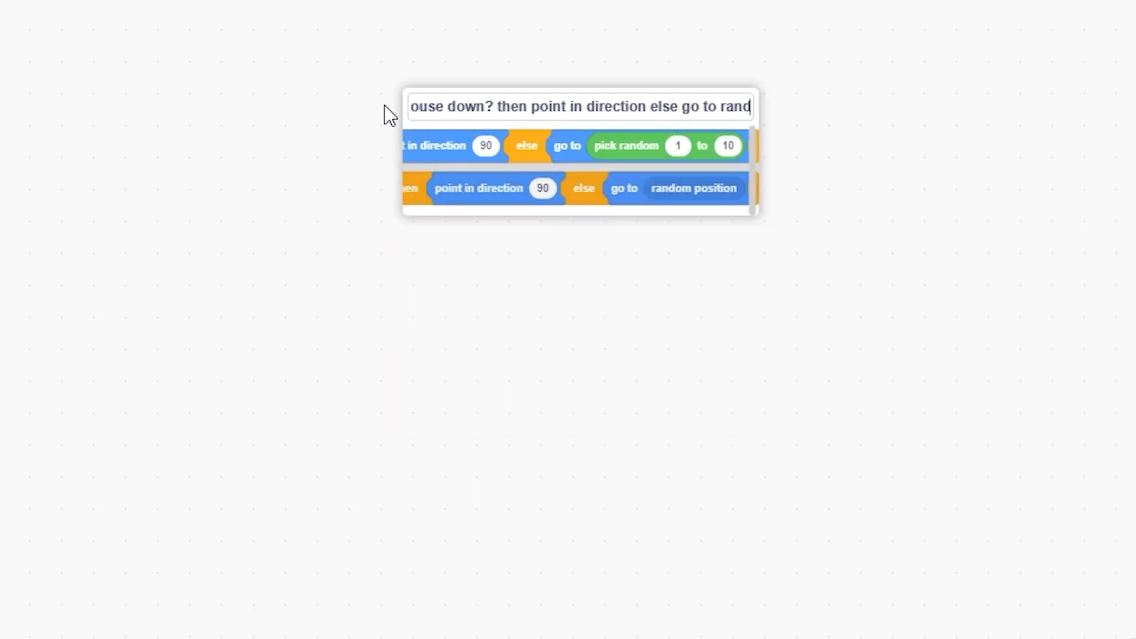